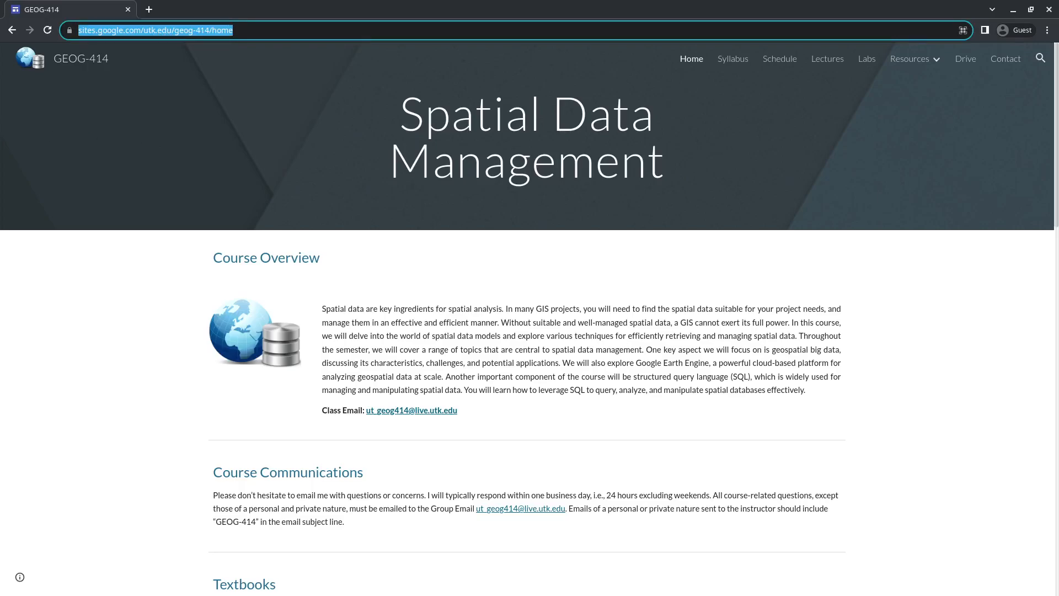
{"action": "mouse_move", "coordinate": [732, 67]}
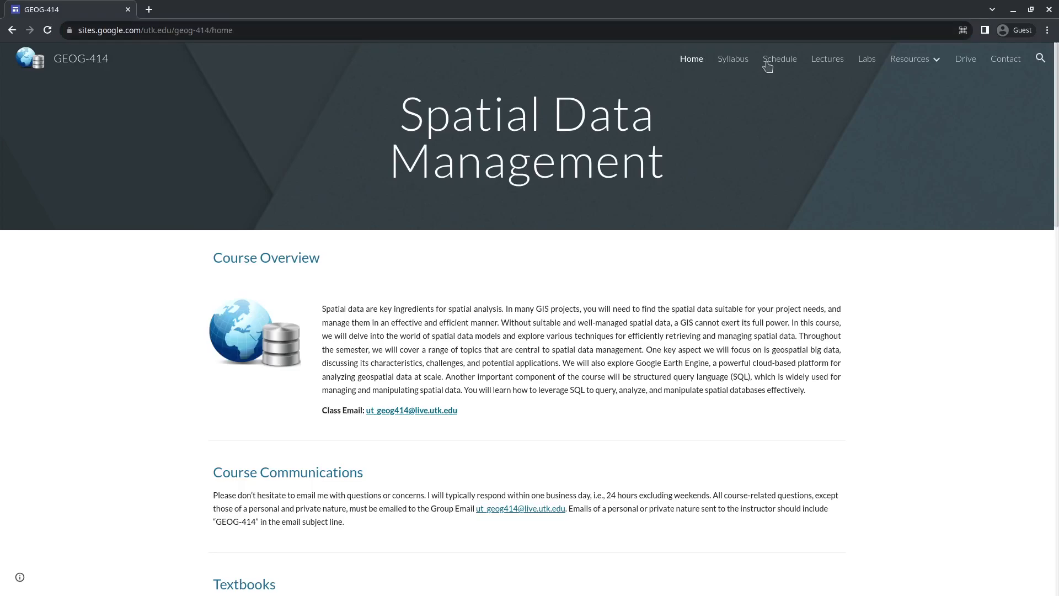
- View the Schedule page's embedded GEOG-414 Course Schedule document of weeks, dates and topics
{"action": "left_click", "coordinate": [779, 59]}
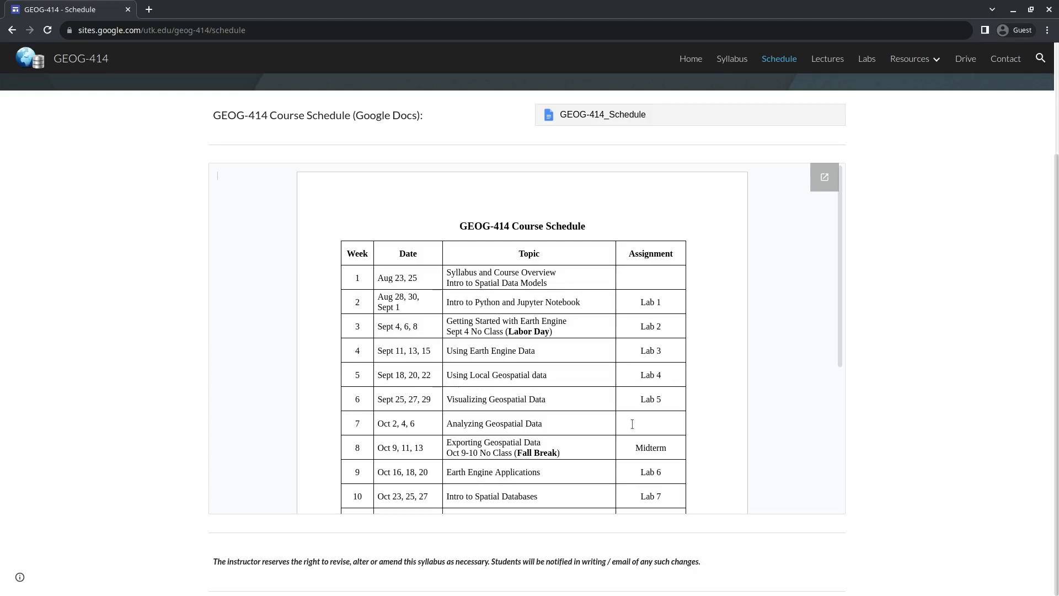
{"action": "scroll", "scroll_direction": "down", "scroll_amount": 3}
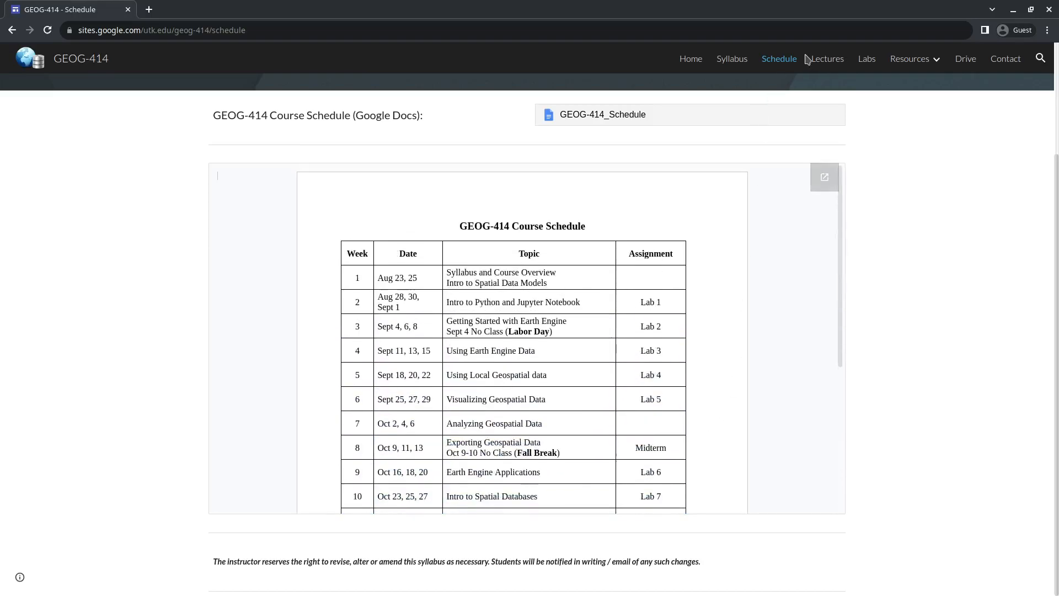
- View the Lectures page down to its Videos section with the unavailable embedded video
{"action": "left_click", "coordinate": [825, 58]}
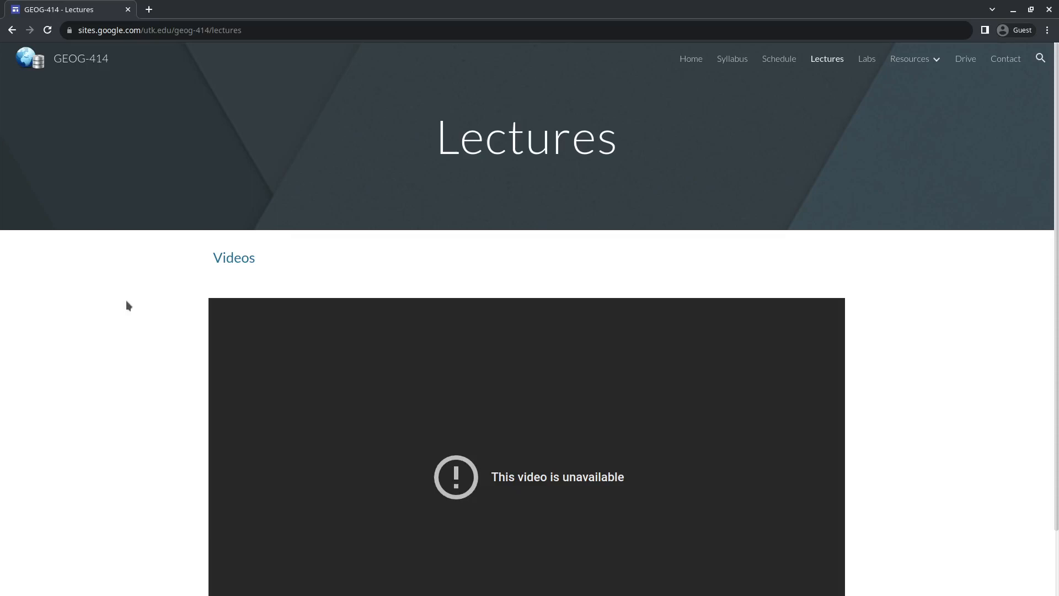
{"action": "scroll", "scroll_direction": "down", "scroll_amount": 3}
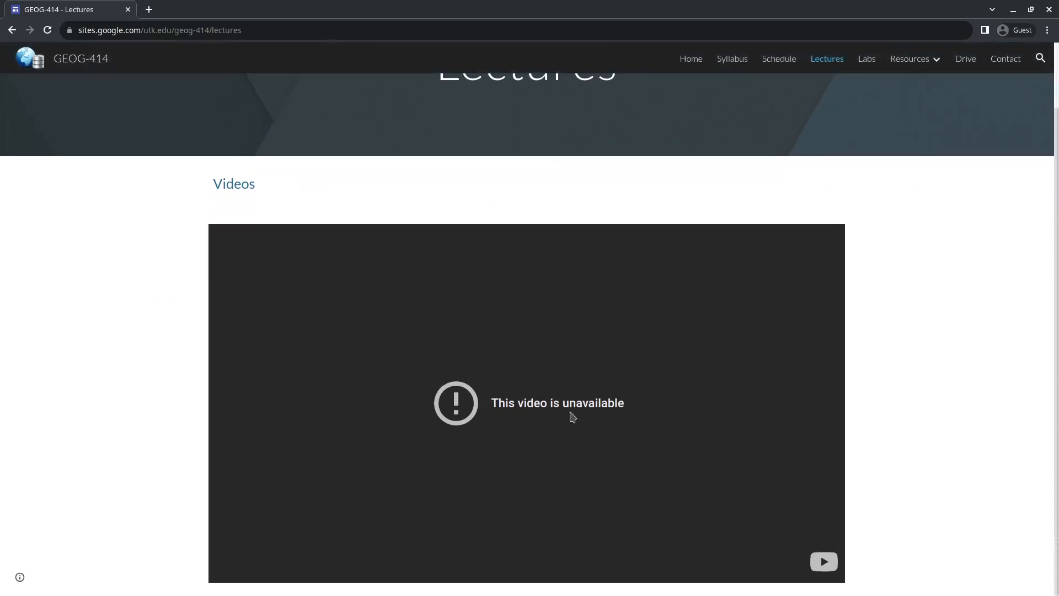
{"action": "mouse_move", "coordinate": [403, 402]}
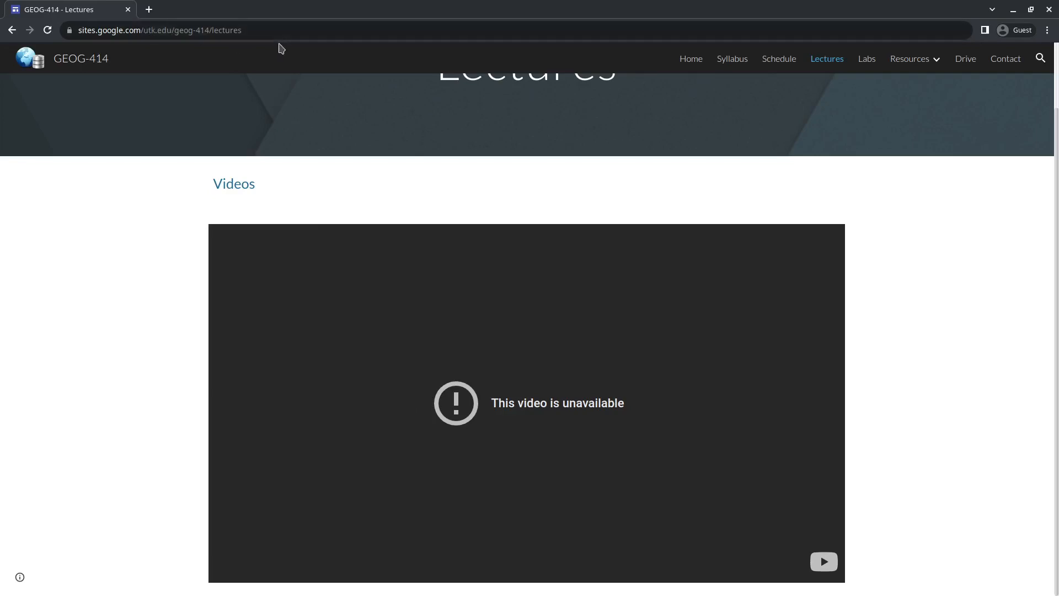
- Browse the Labs page's deadline note and assignments, then move on to the instructor Contact page
{"action": "left_click", "coordinate": [866, 58]}
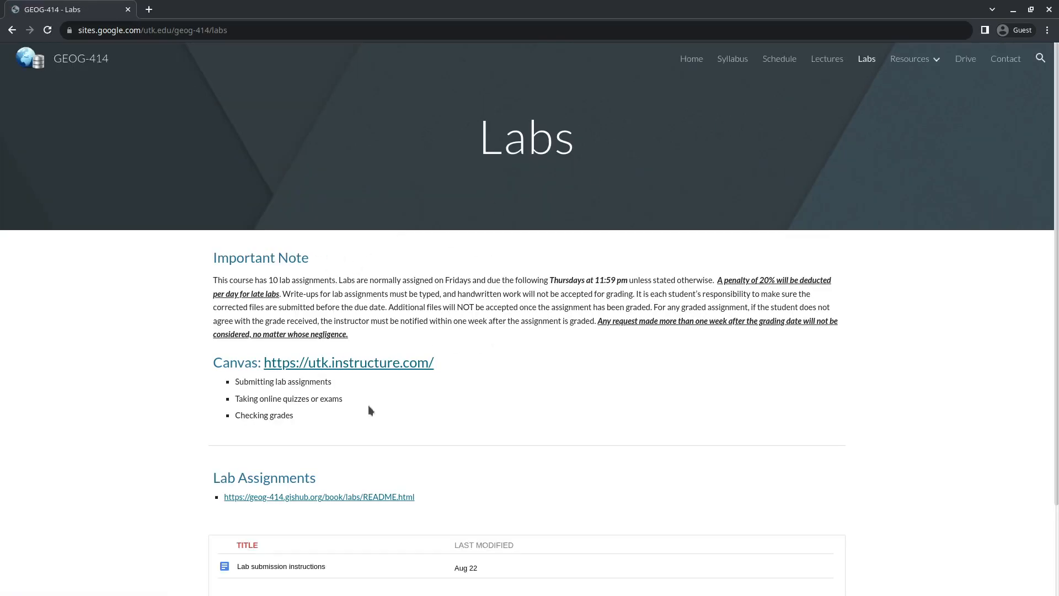
{"action": "scroll", "scroll_direction": "down", "scroll_amount": 3}
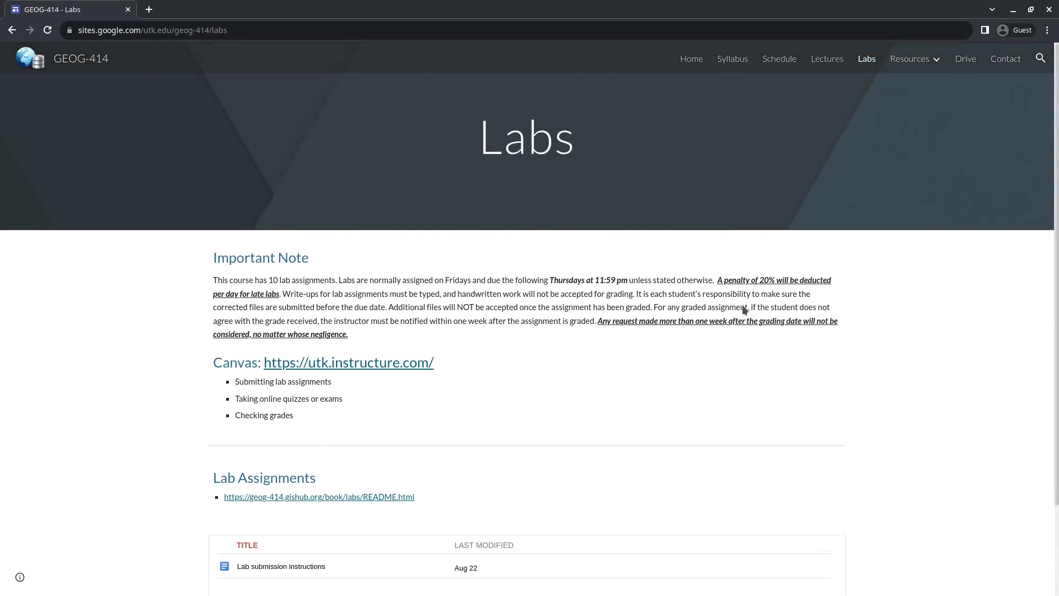
{"action": "left_click", "coordinate": [909, 59]}
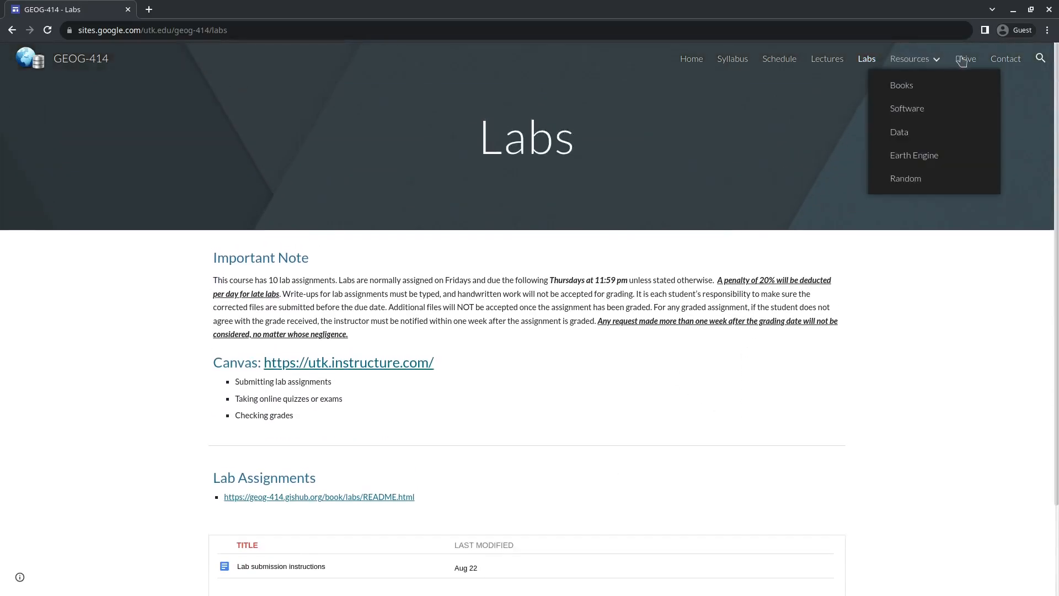
{"action": "left_click", "coordinate": [1004, 59]}
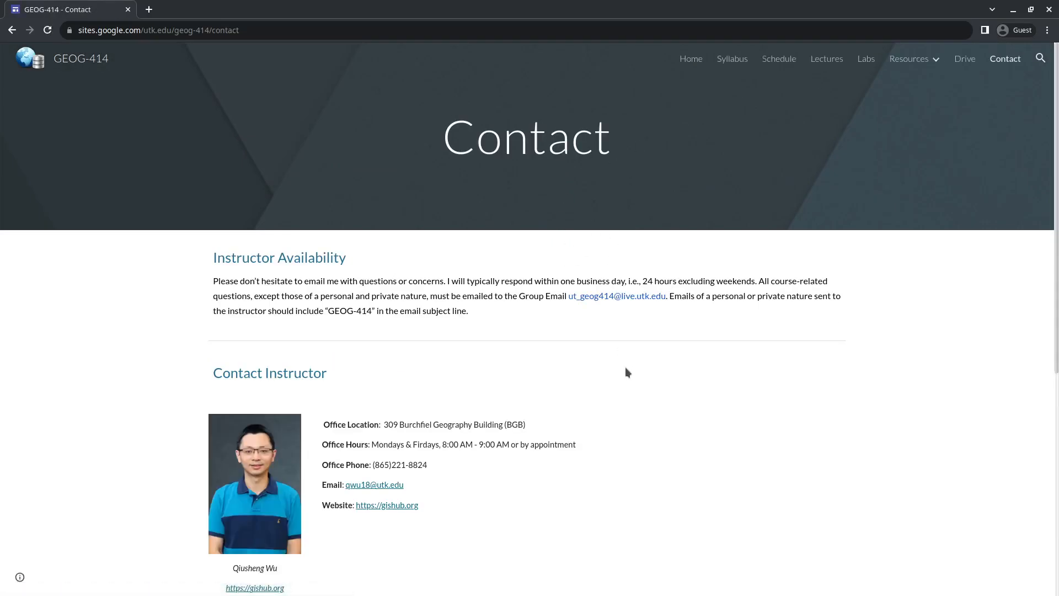
{"action": "mouse_move", "coordinate": [628, 374]}
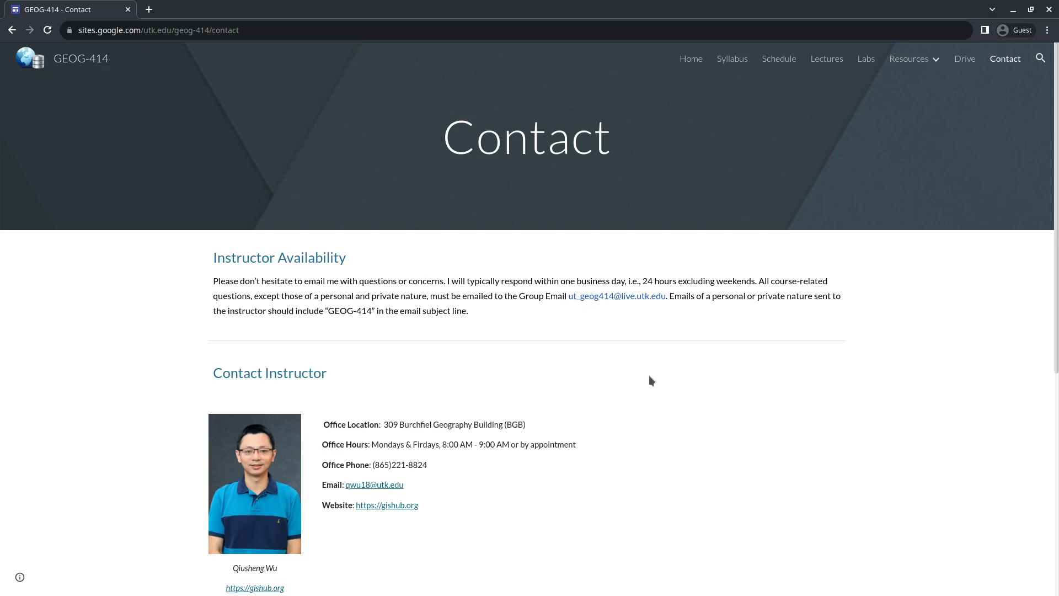
{"action": "mouse_move", "coordinate": [607, 357]}
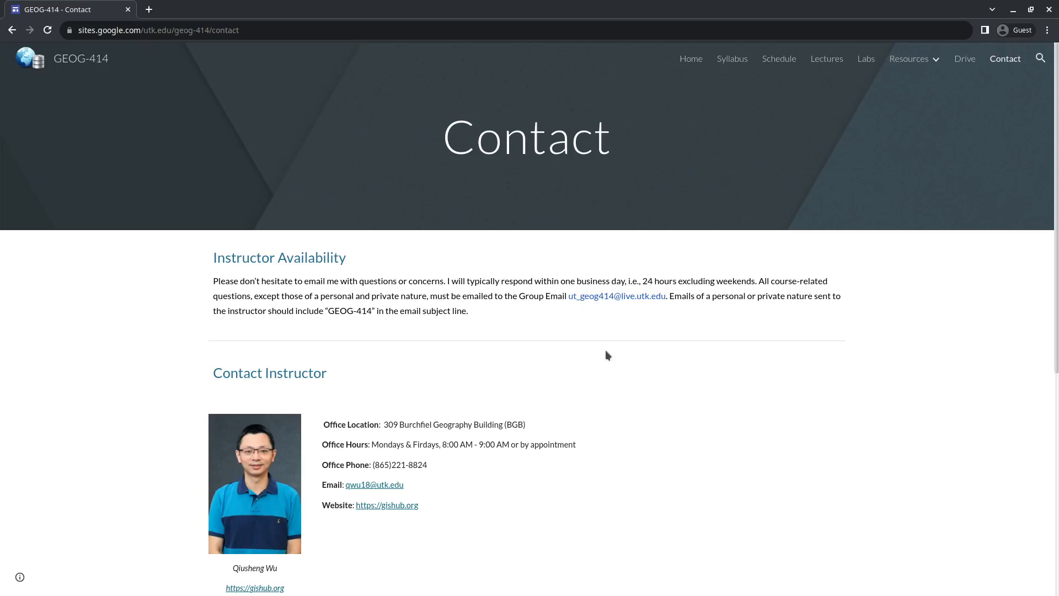
{"action": "mouse_move", "coordinate": [690, 58]}
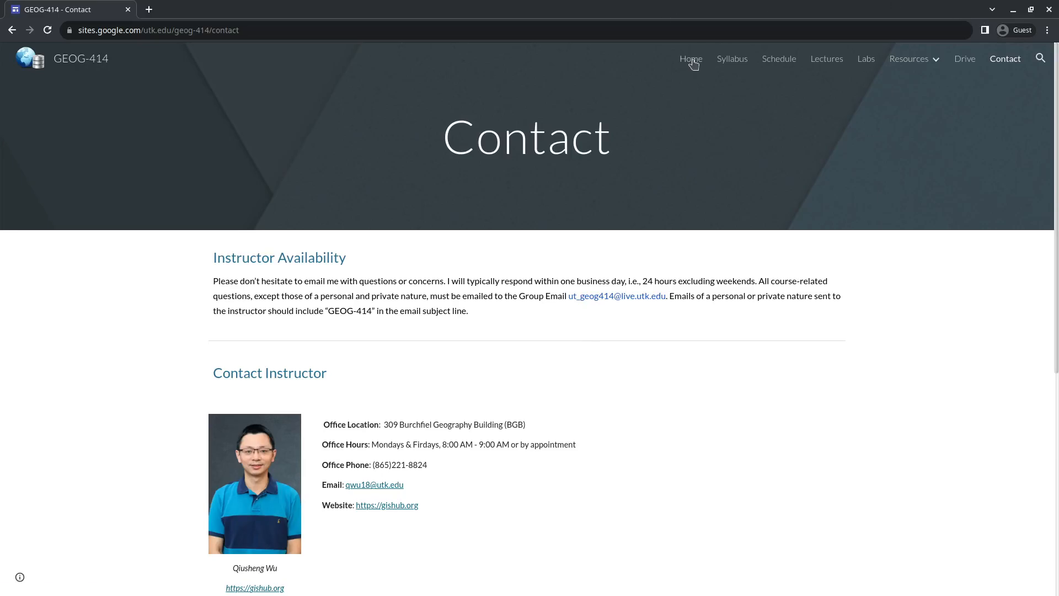
- Return to the Spatial Data Management home page with Course Overview and Communications
{"action": "left_click", "coordinate": [691, 58]}
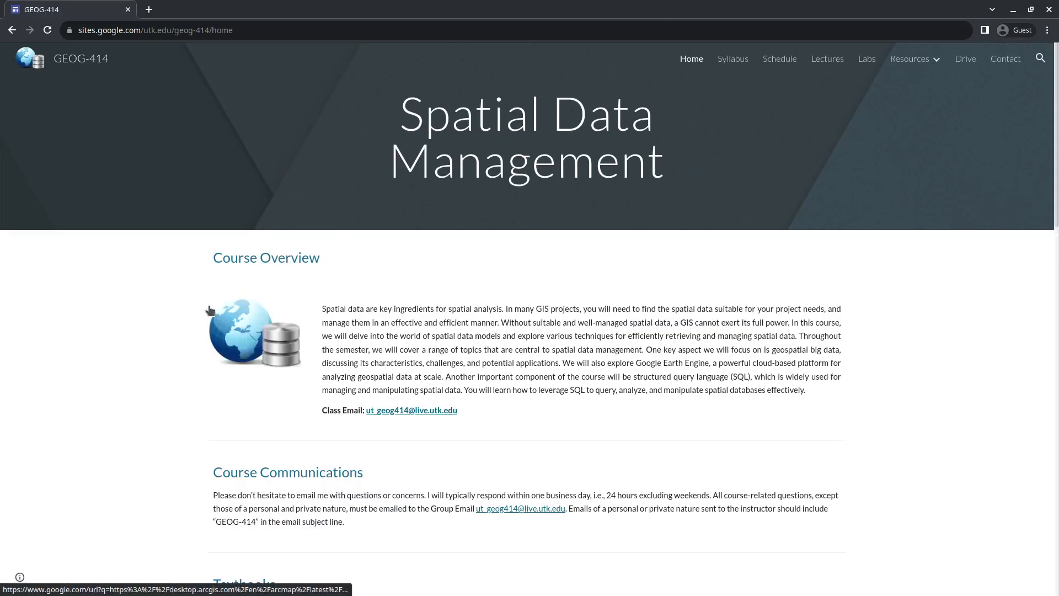